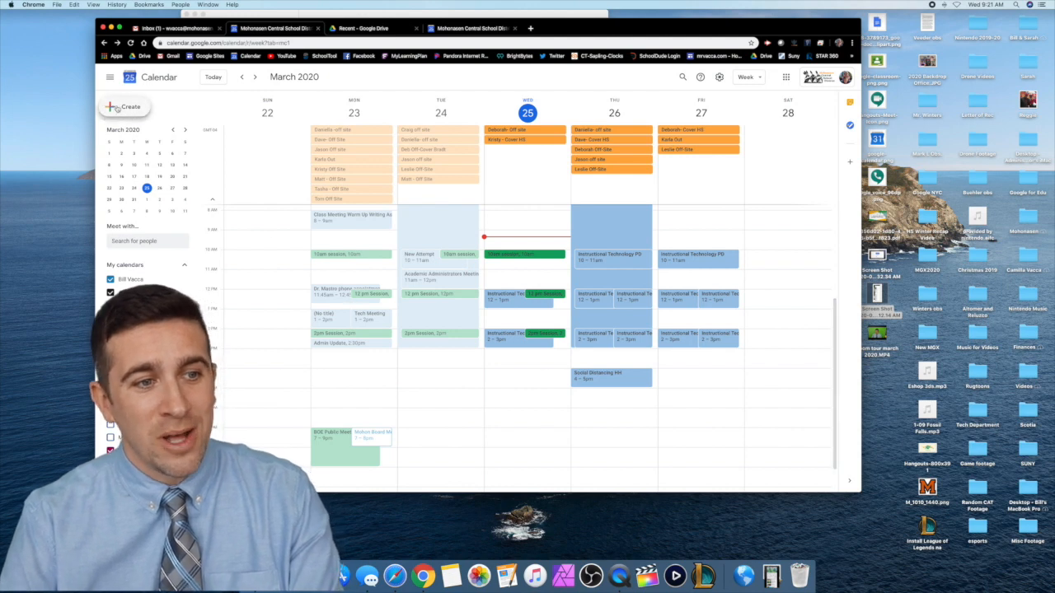
Create a new event draft for Wednesday, March 25.
click(527, 243)
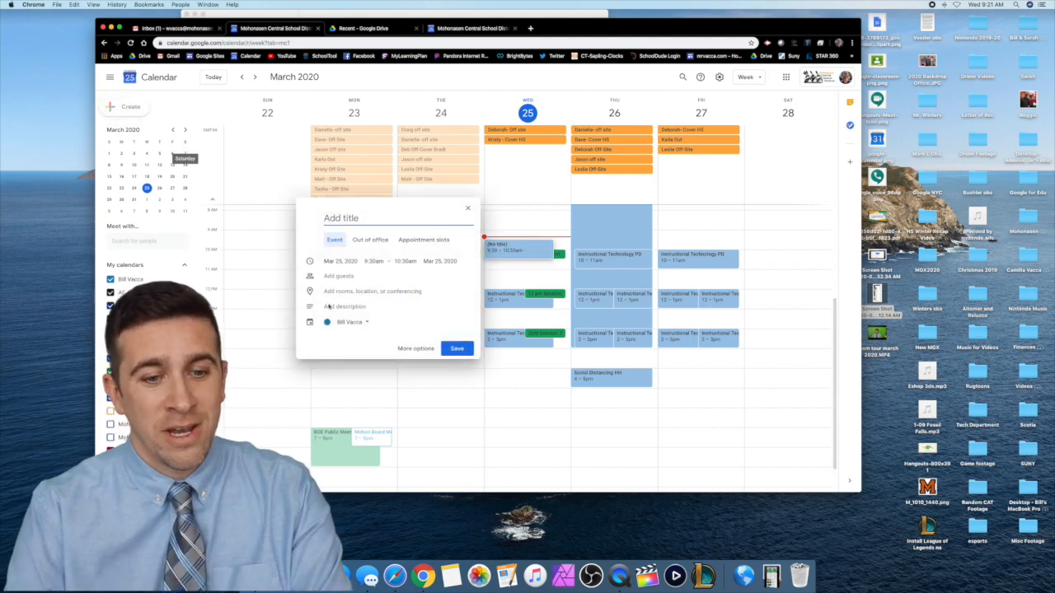
In full event details, title the event 'Hangouts Meet Livestream' and set it to 2:30pm–7:30pm.
click(416, 347)
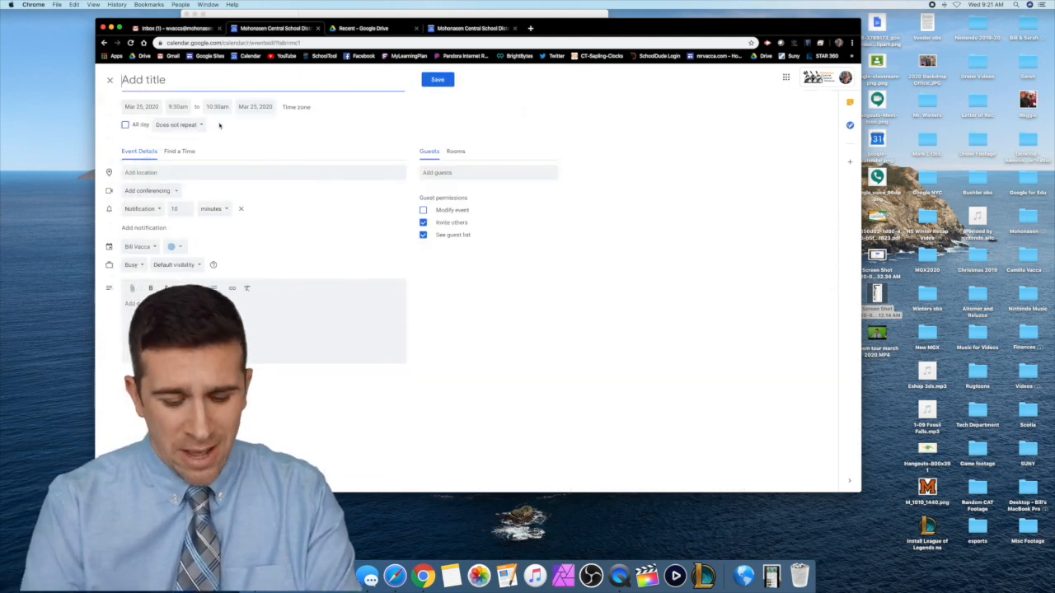
text(Hango)
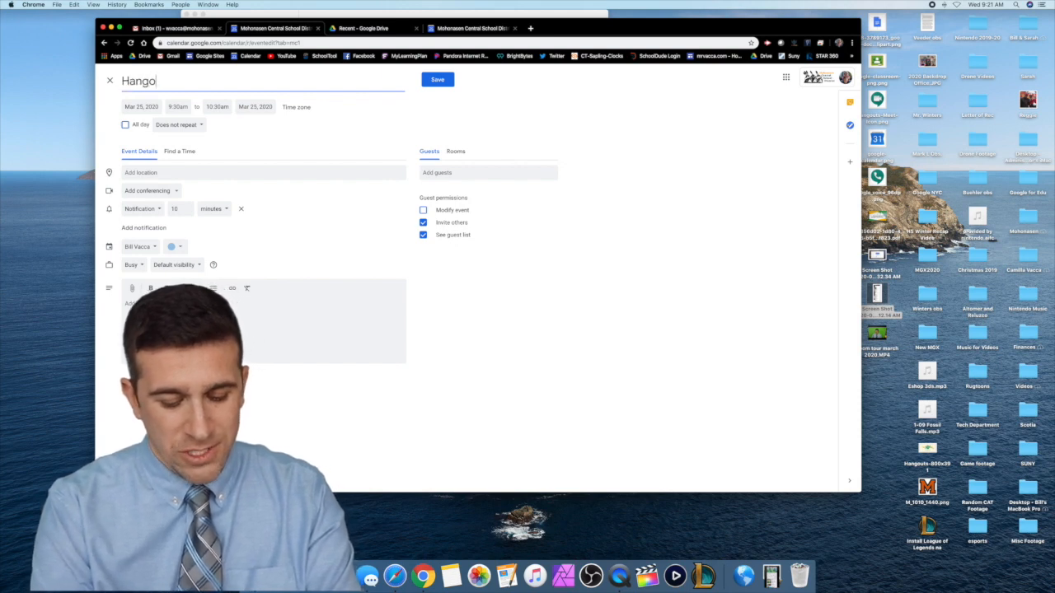
text(uts Meet Live)
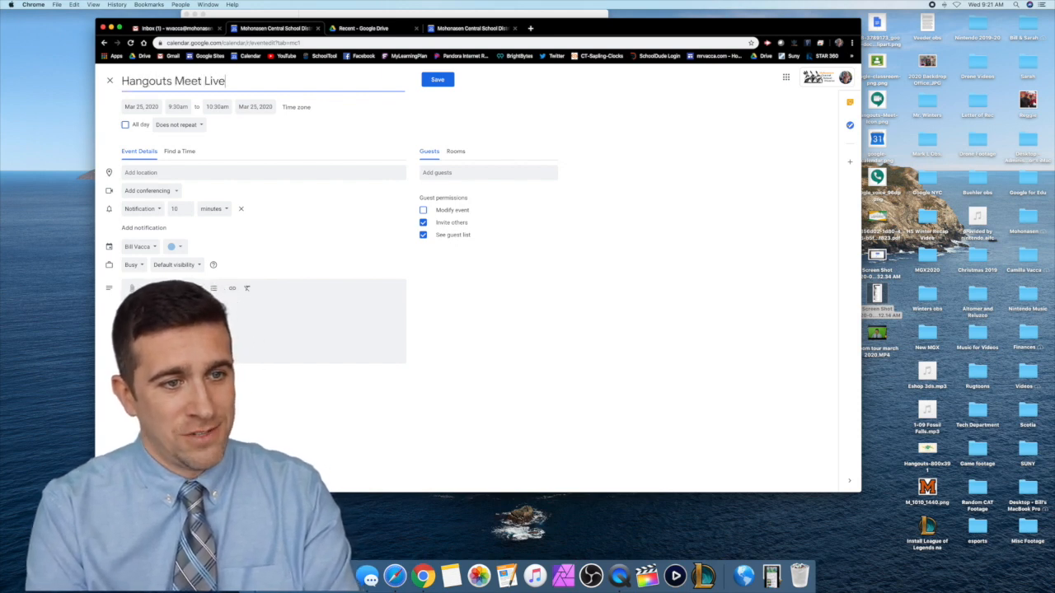
text(stream)
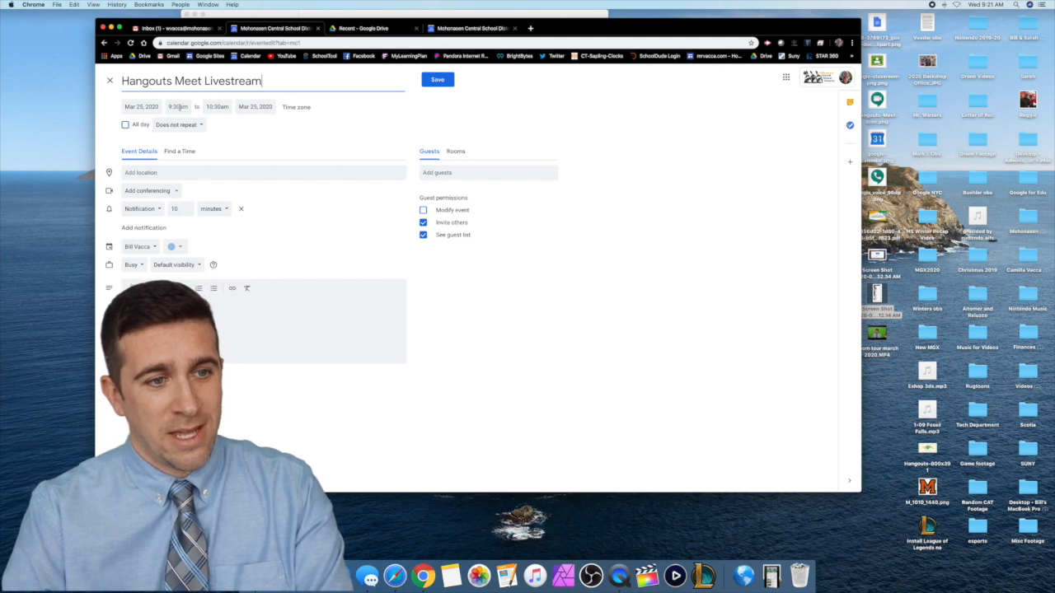
click(178, 107)
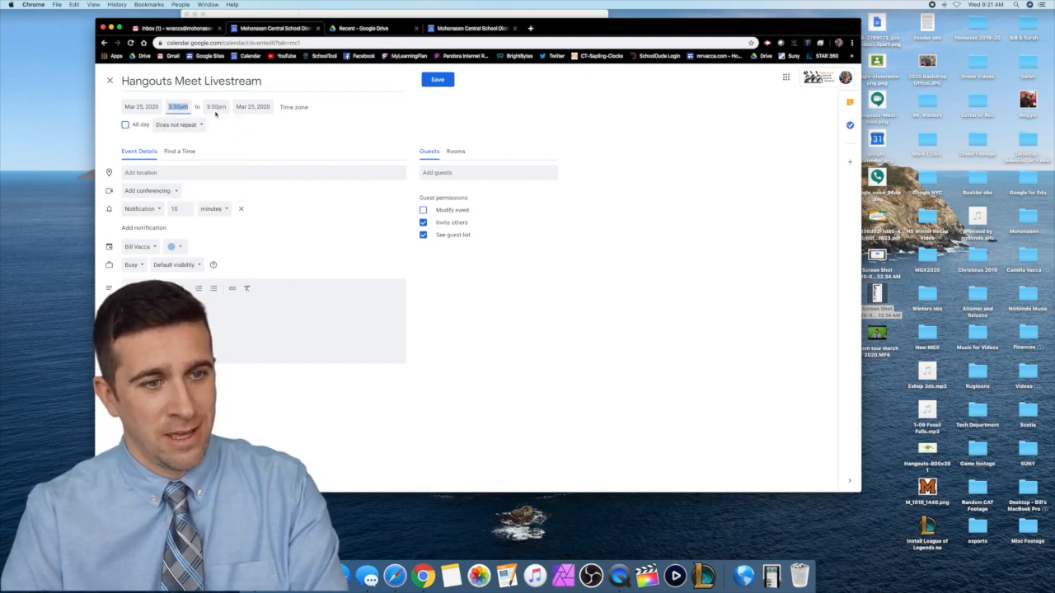
click(216, 106)
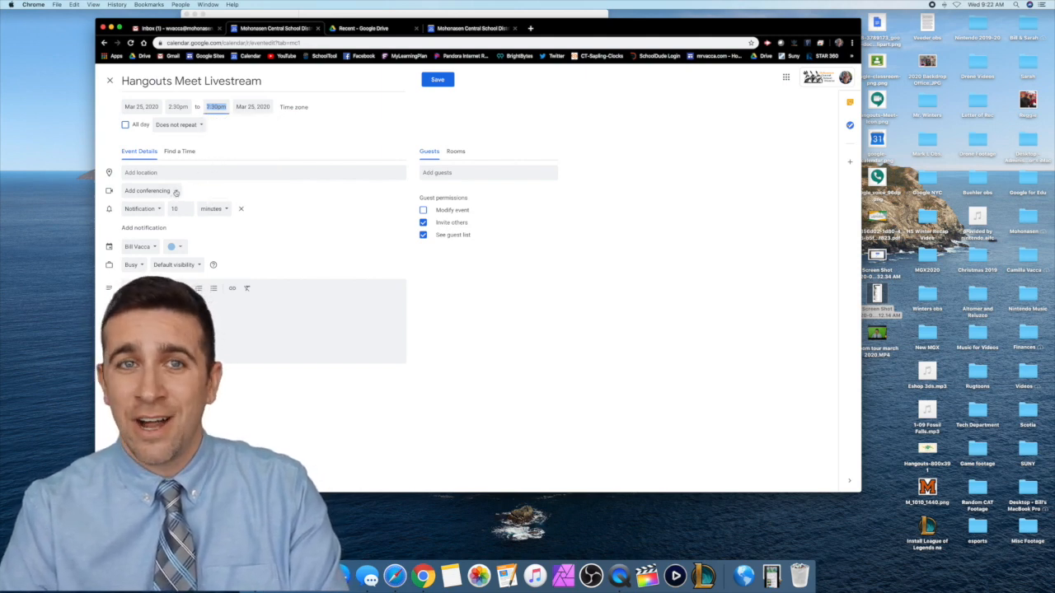
Add Hangouts Meet as the event's conferencing option.
click(147, 190)
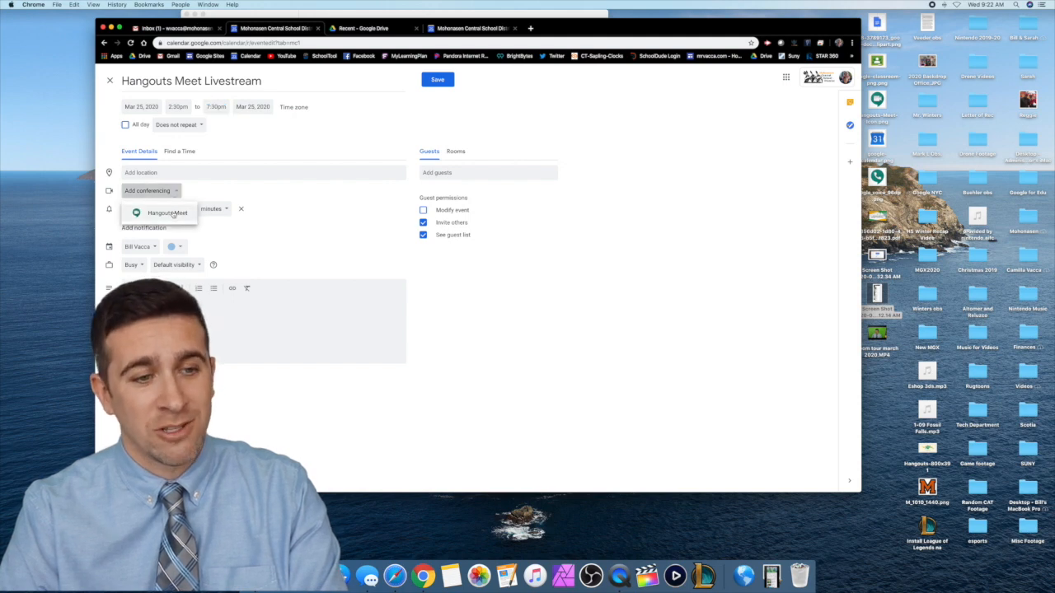
click(168, 213)
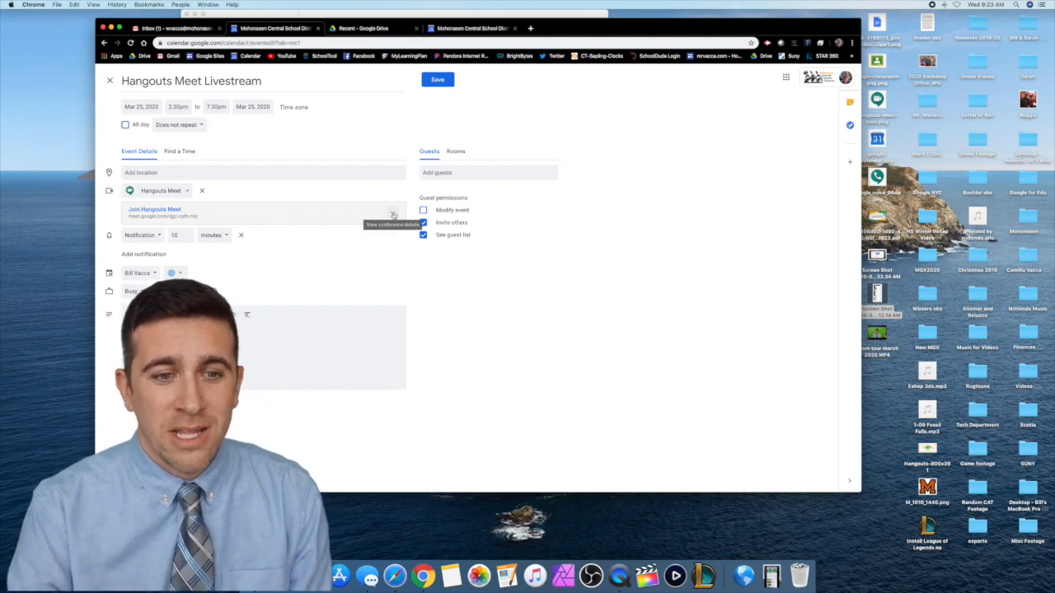
Expand the conference details, save the event, and view its join and live stream links.
click(393, 215)
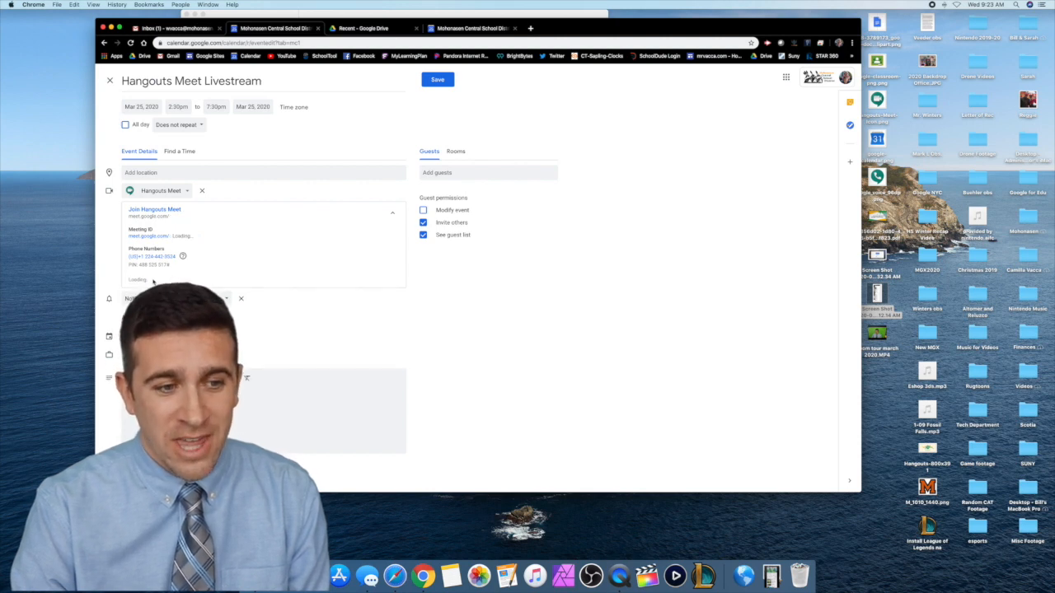
mouse_move(183, 255)
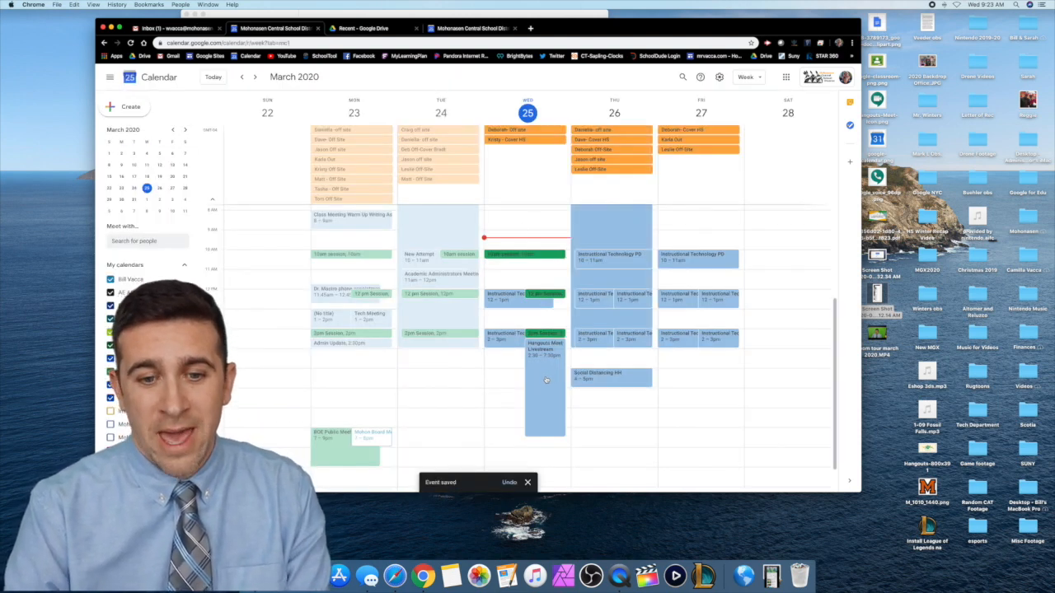
click(544, 346)
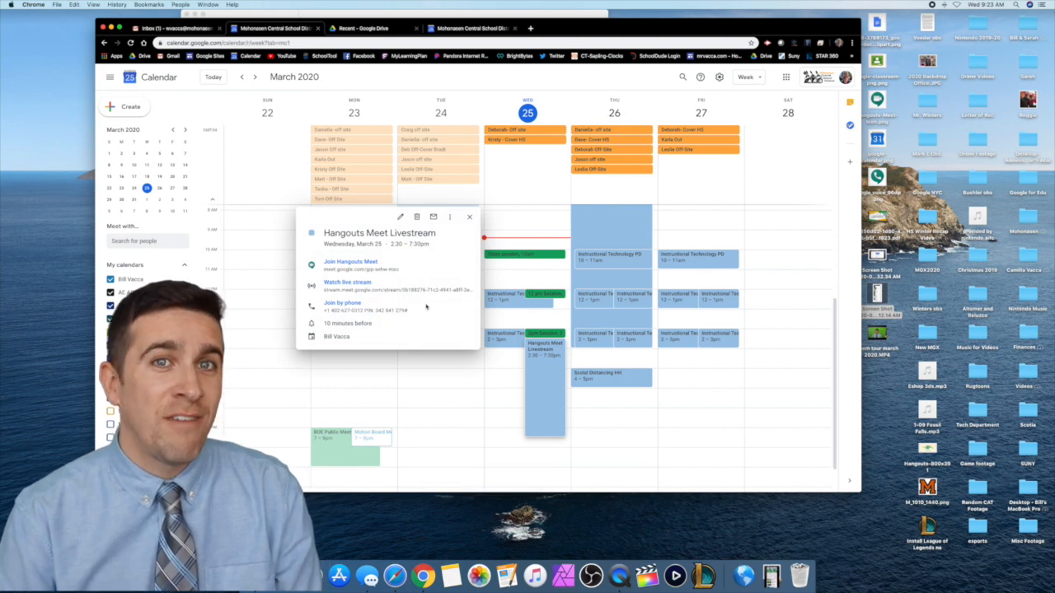